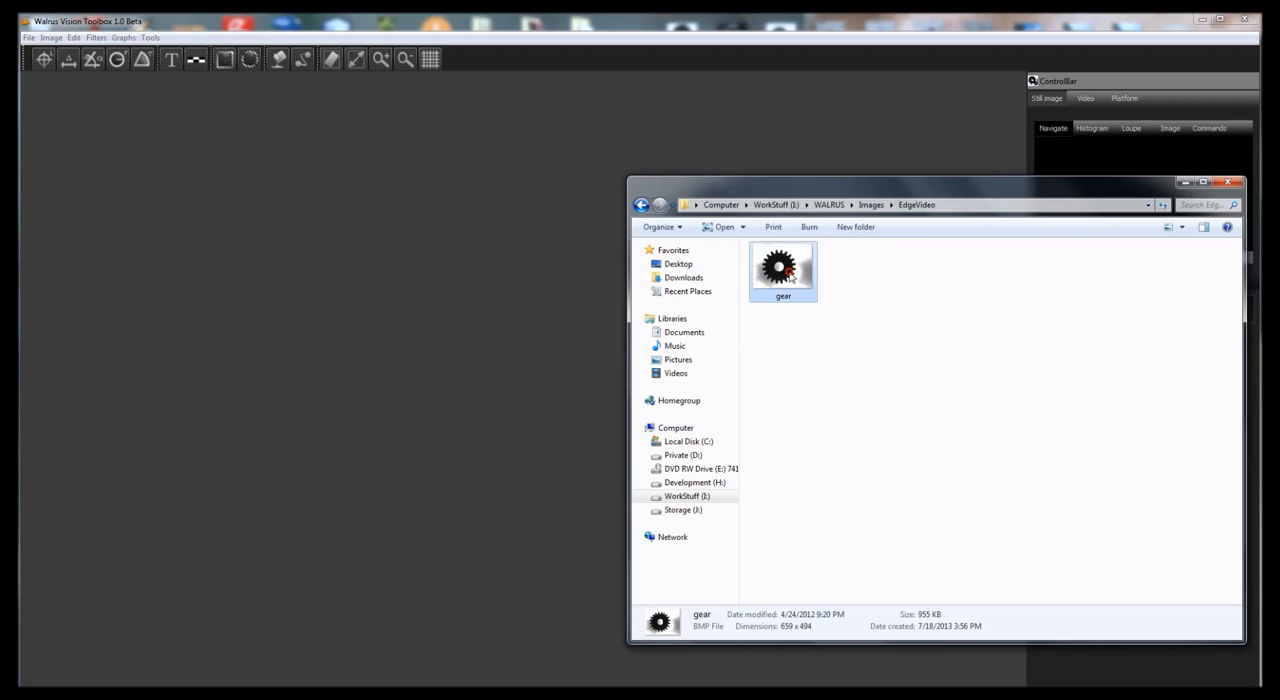
Load gear.bmp from the file browser into its own image window
double_click(784, 266)
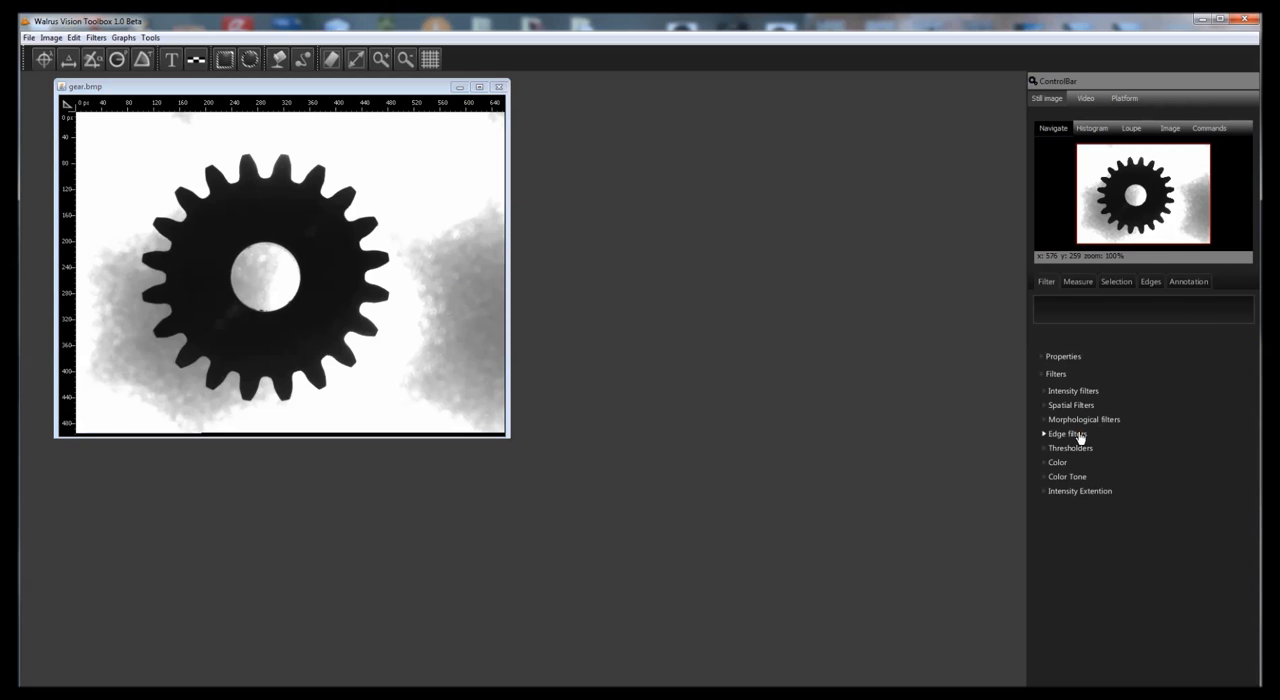
Apply the Canny edge detector from the Edge filters, yielding thin white gear edges on black
left_click(1060, 432)
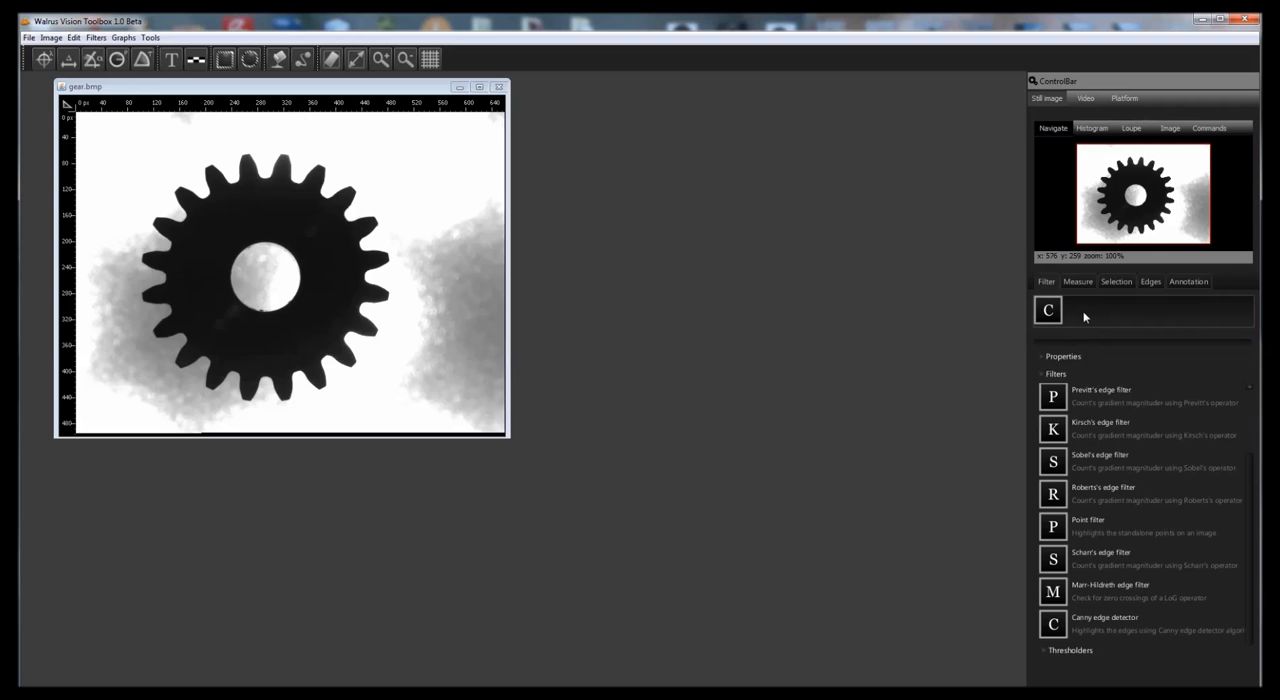
left_click(1048, 624)
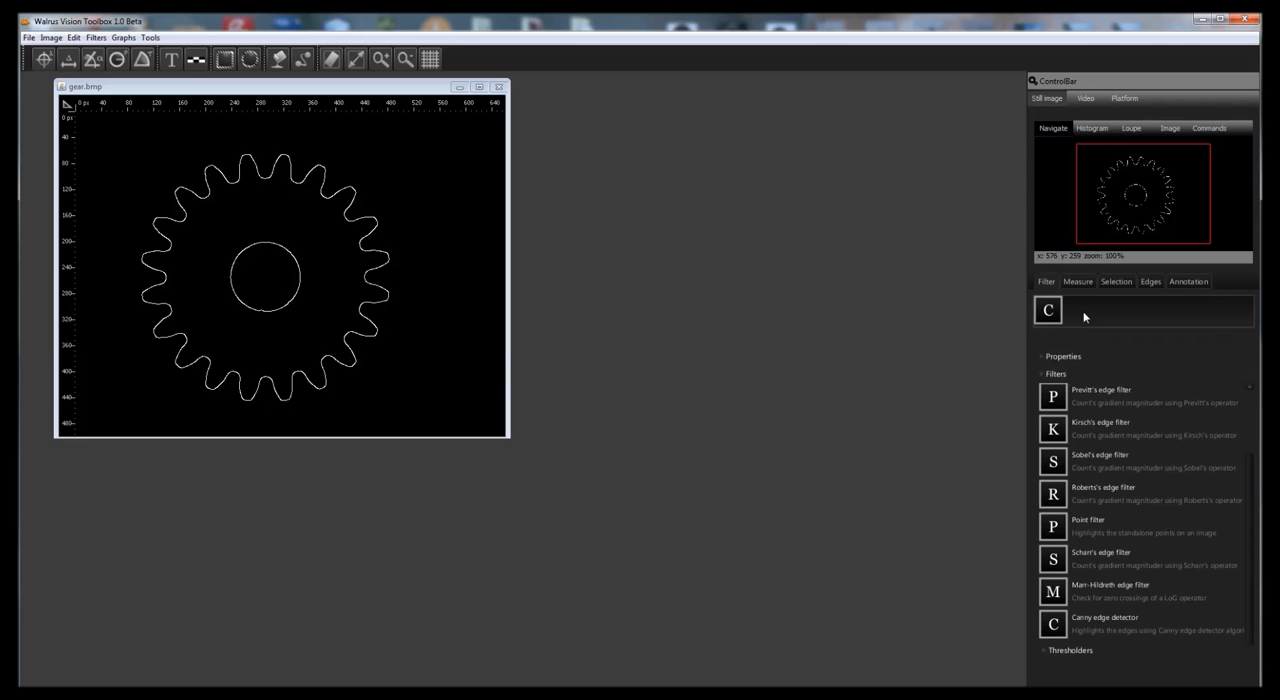
Trace the gear's outer toothed contour in red, leaving the inner hole white
left_click(1130, 128)
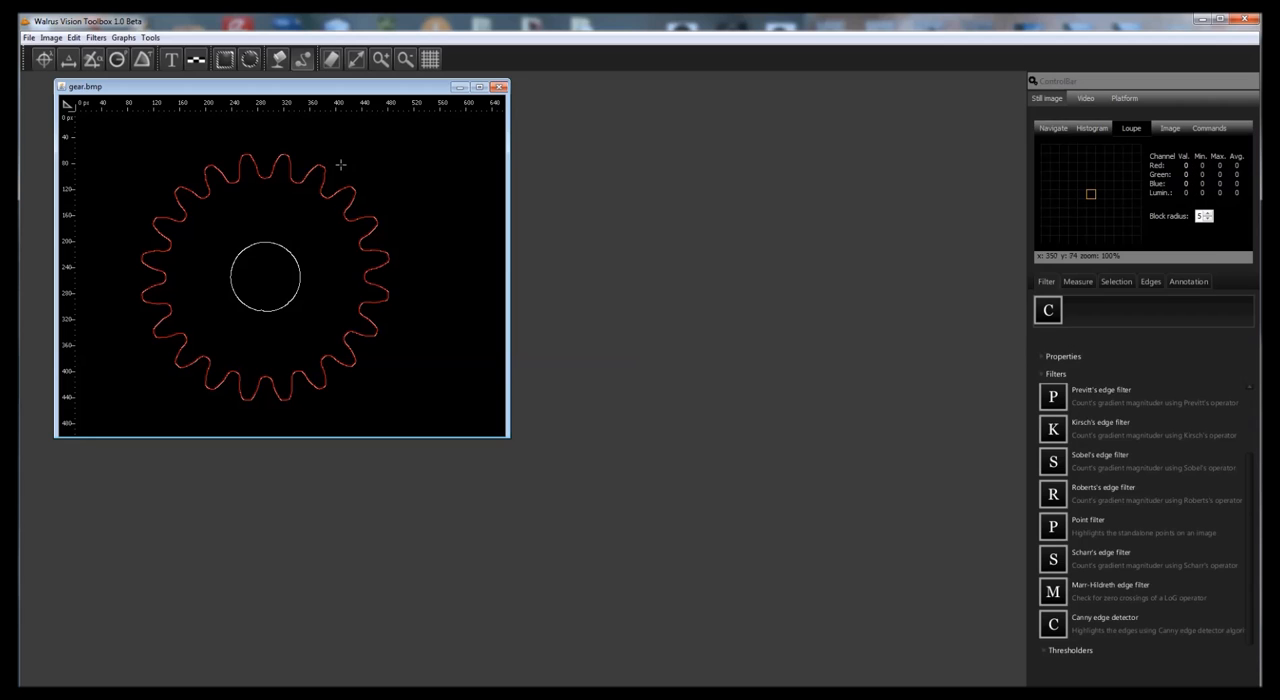
mouse_move(1168, 292)
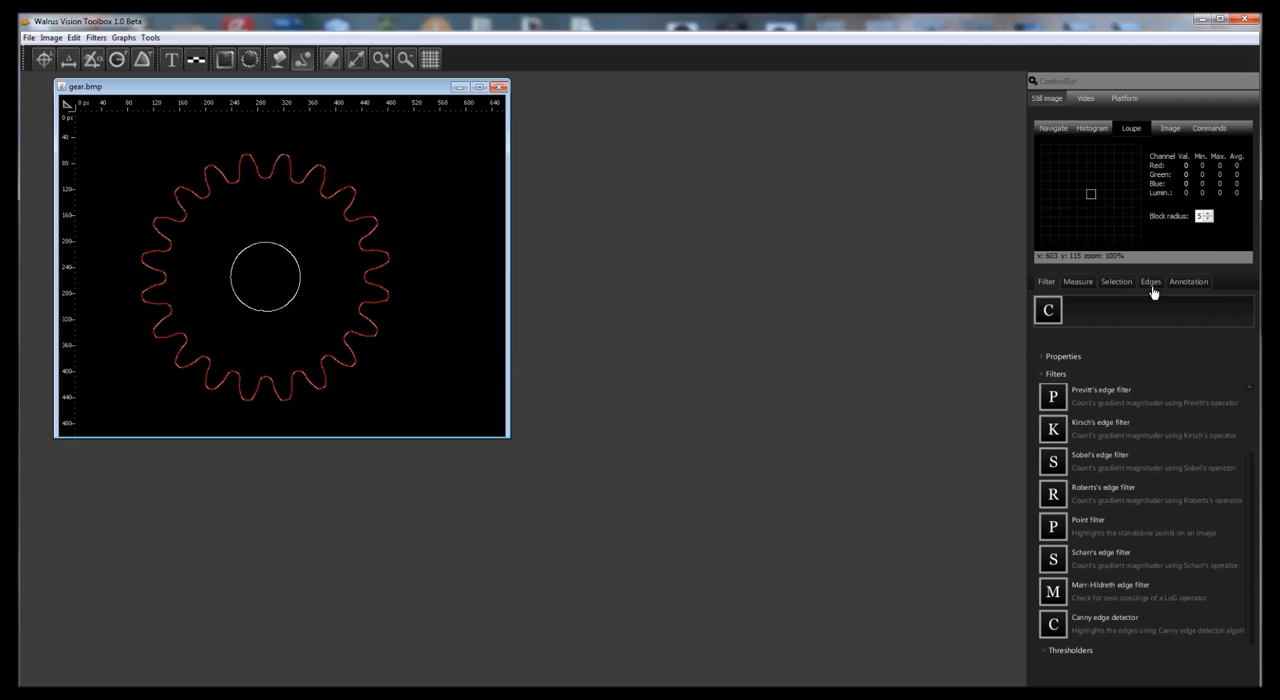
Show the traced edge's measurements (~2051 px, 1877 points) with its center marked and bounding box drawn
left_click(1072, 280)
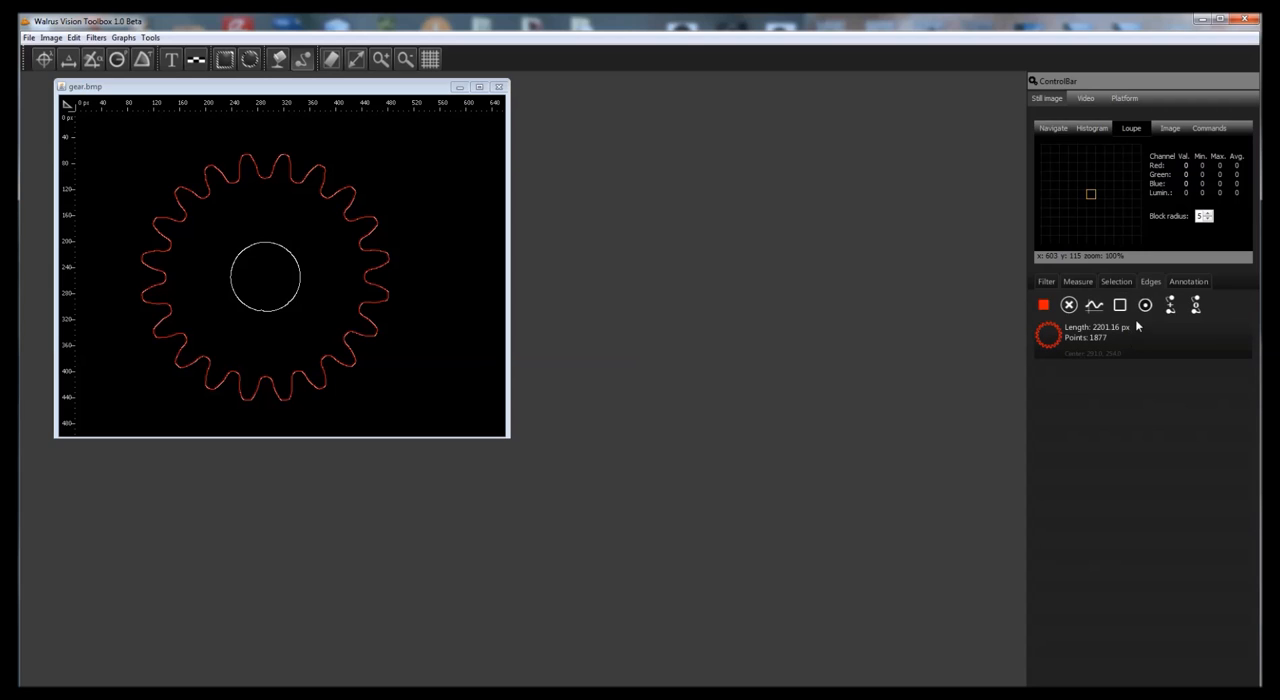
left_click(1144, 306)
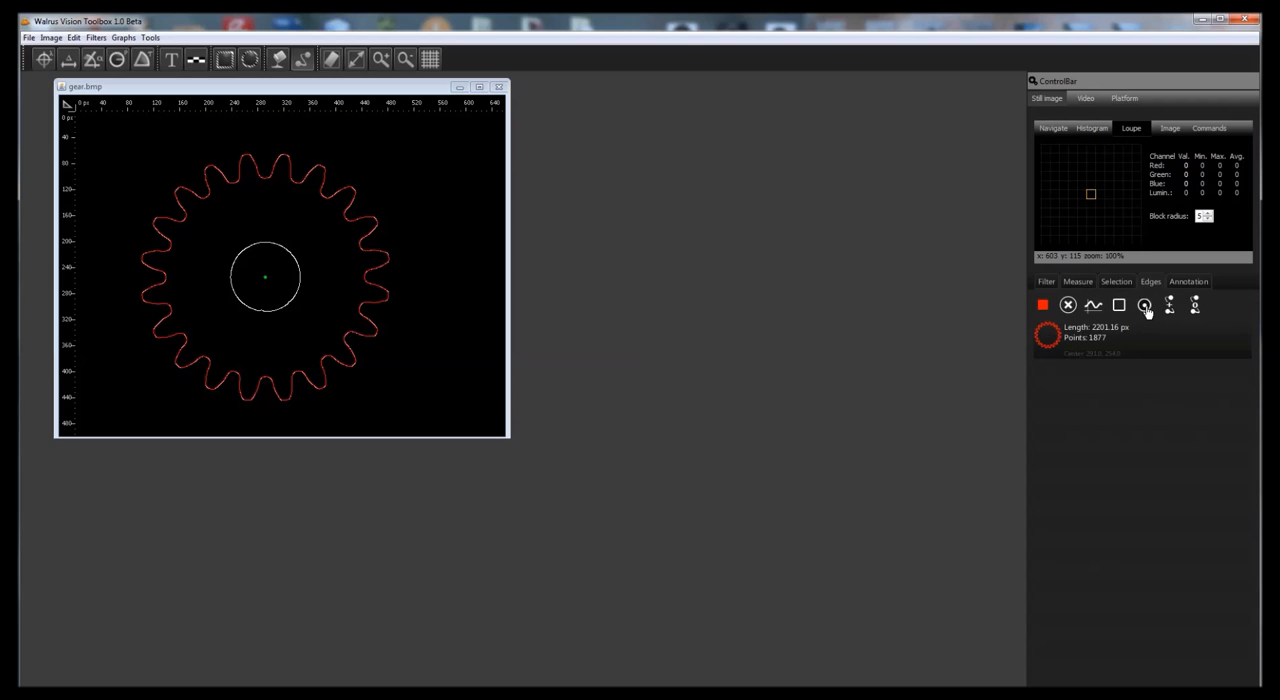
left_click(1116, 308)
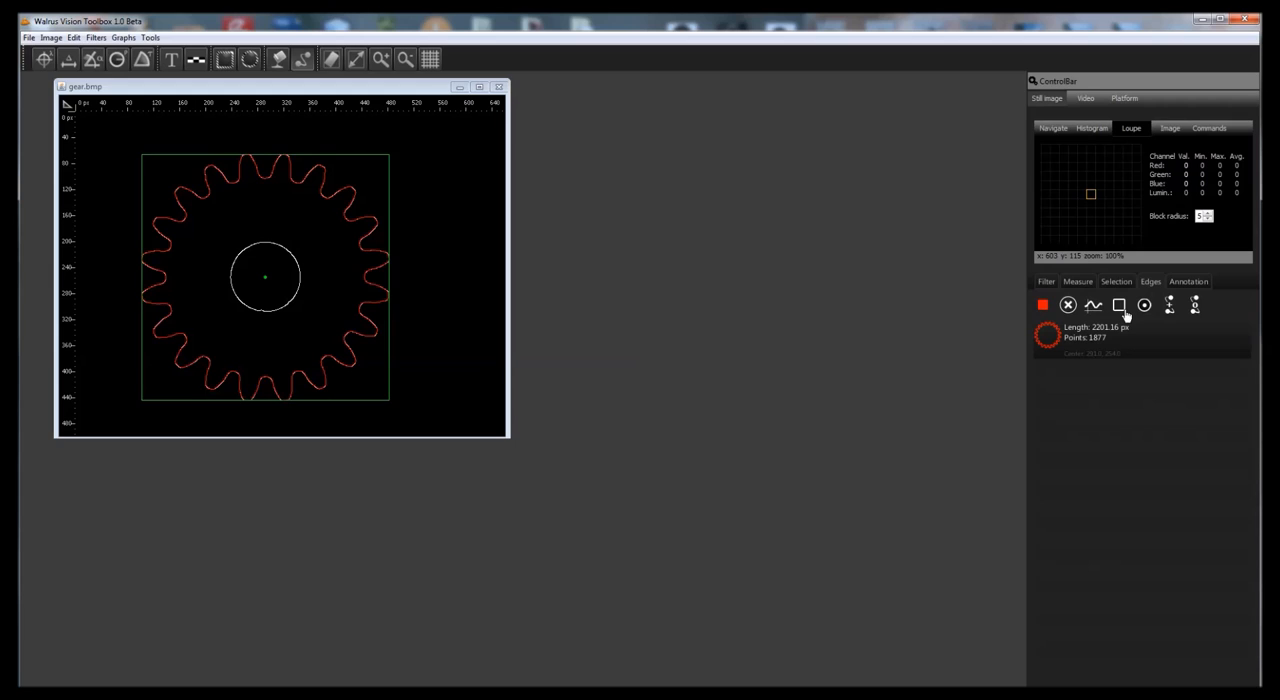
mouse_move(924, 310)
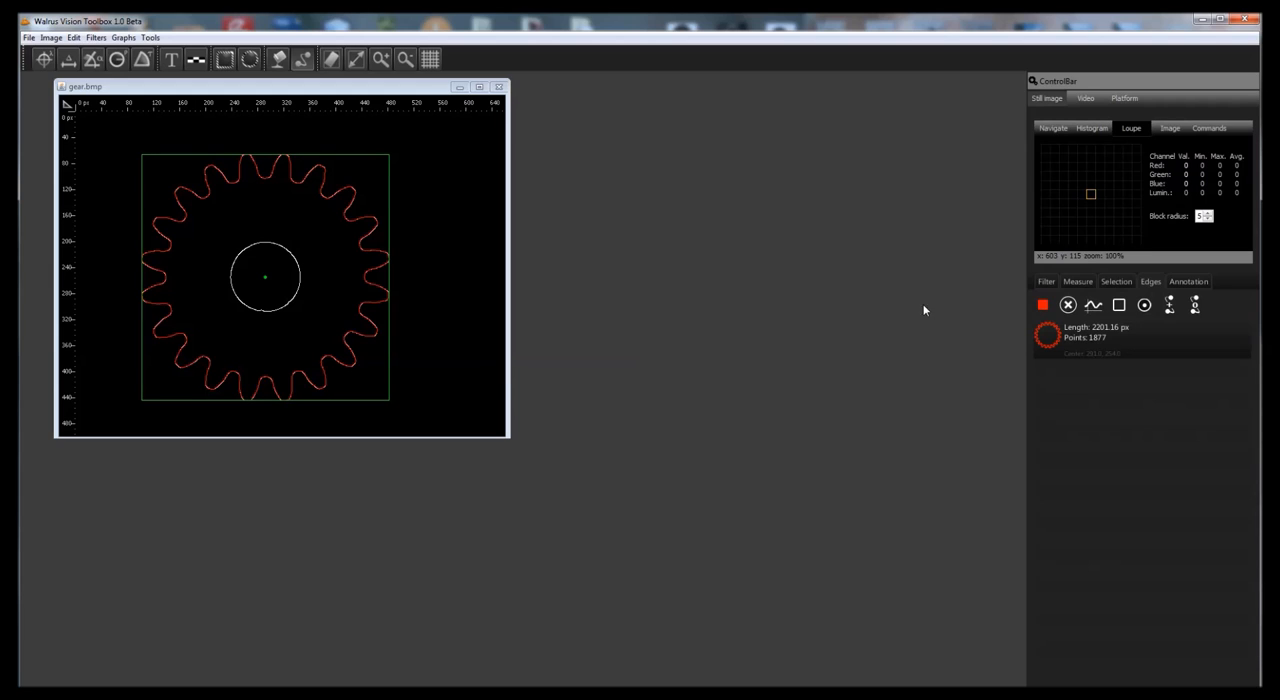